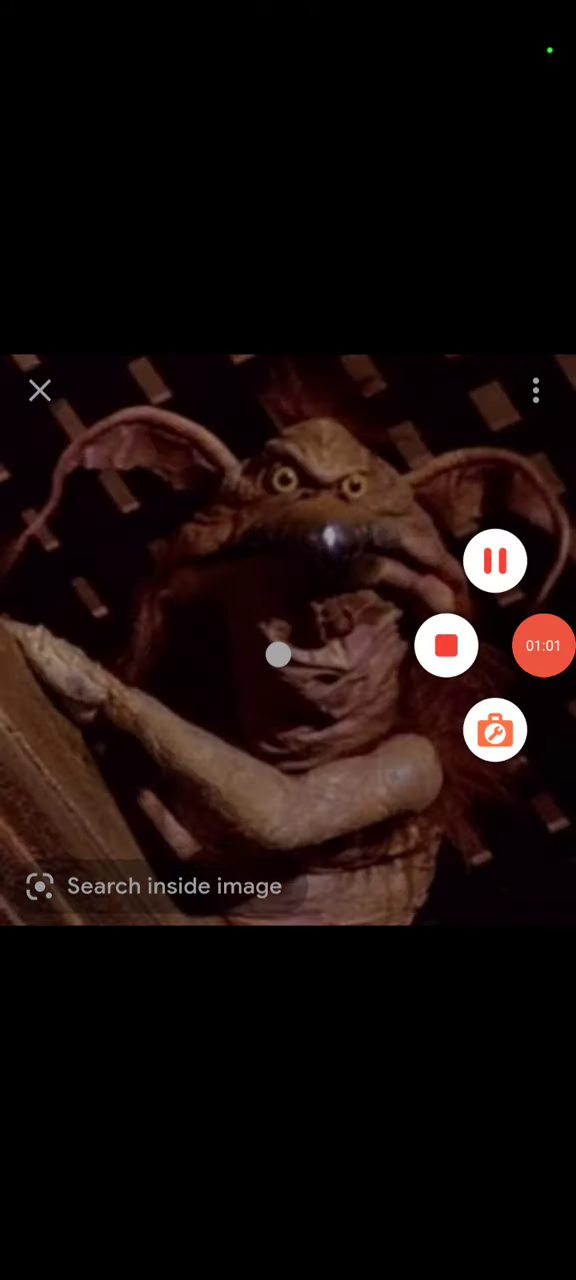
click(494, 560)
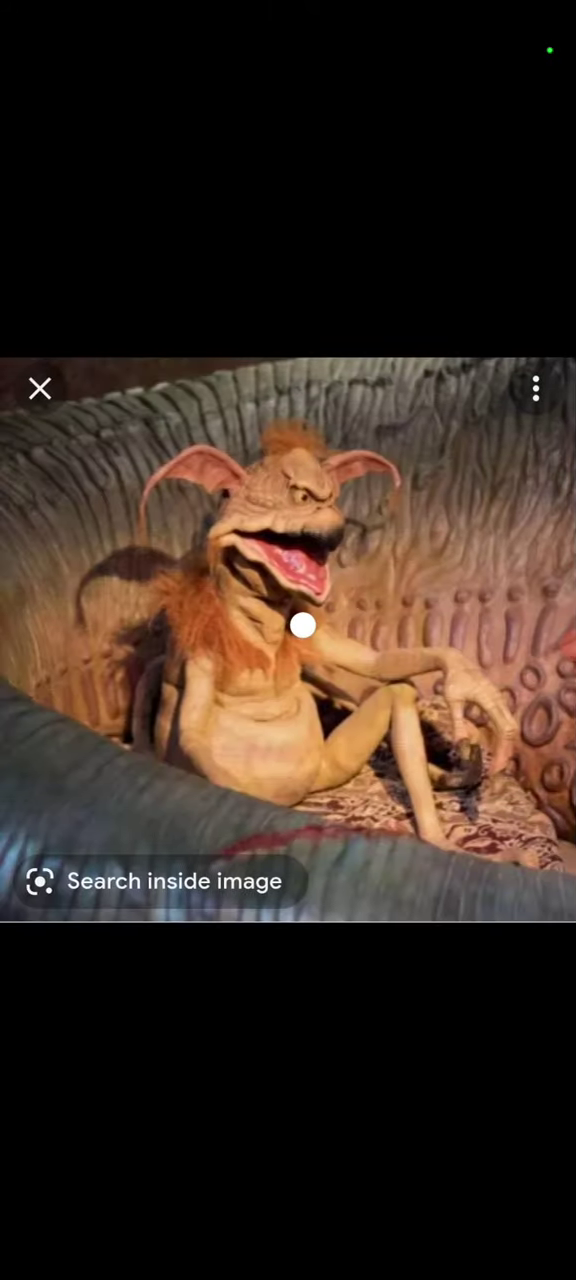
scroll(left, 3)
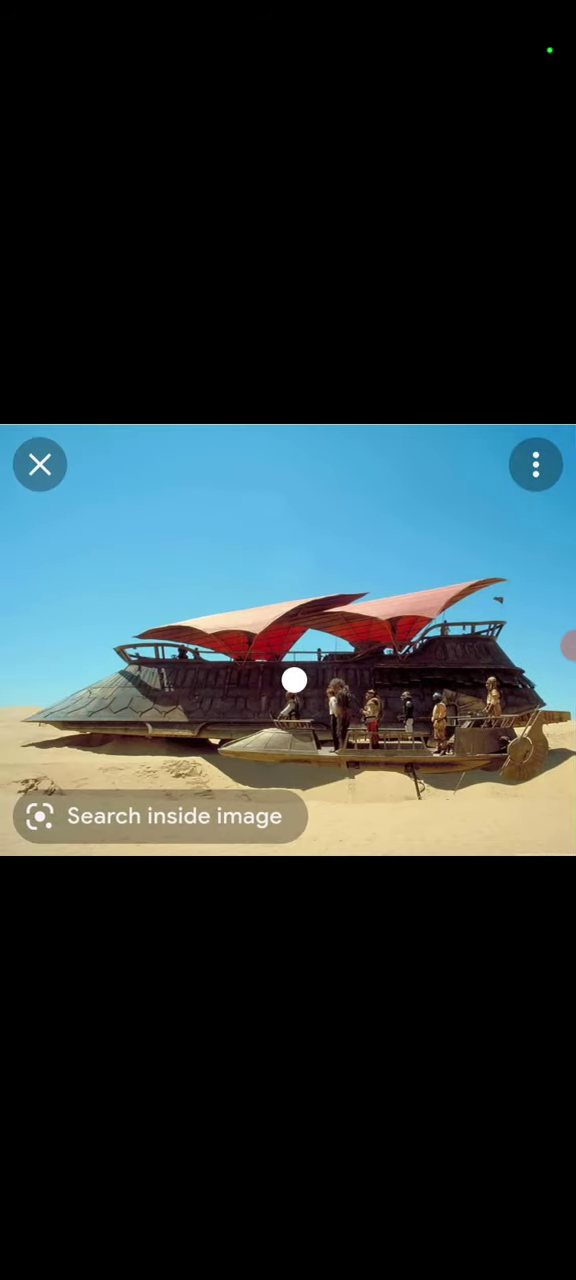
scroll(left, 3)
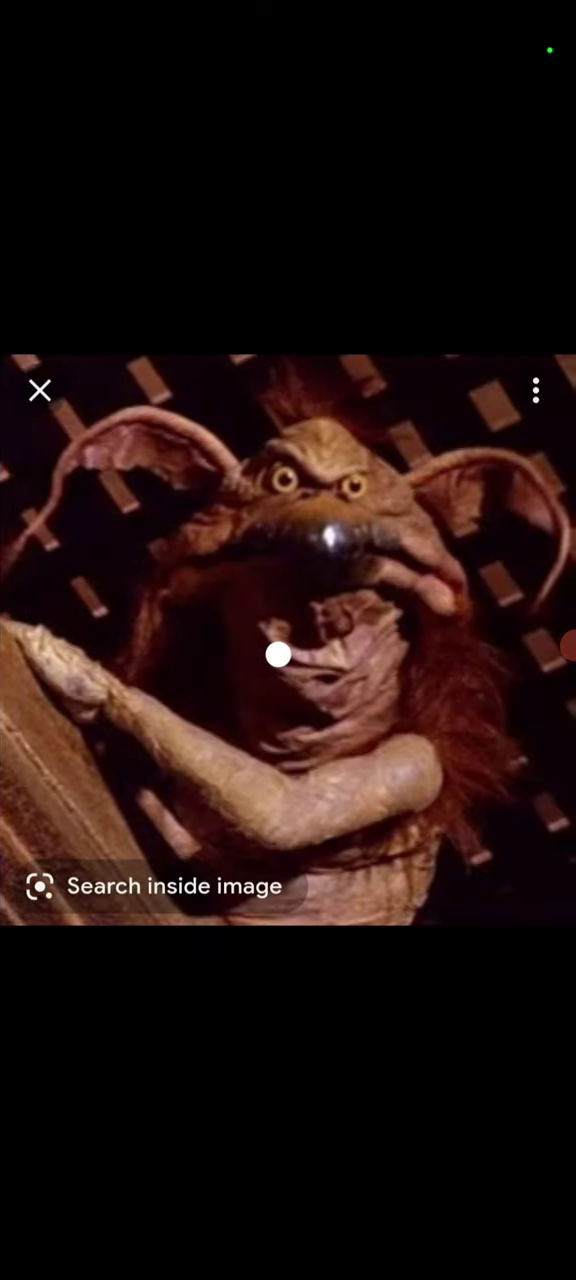